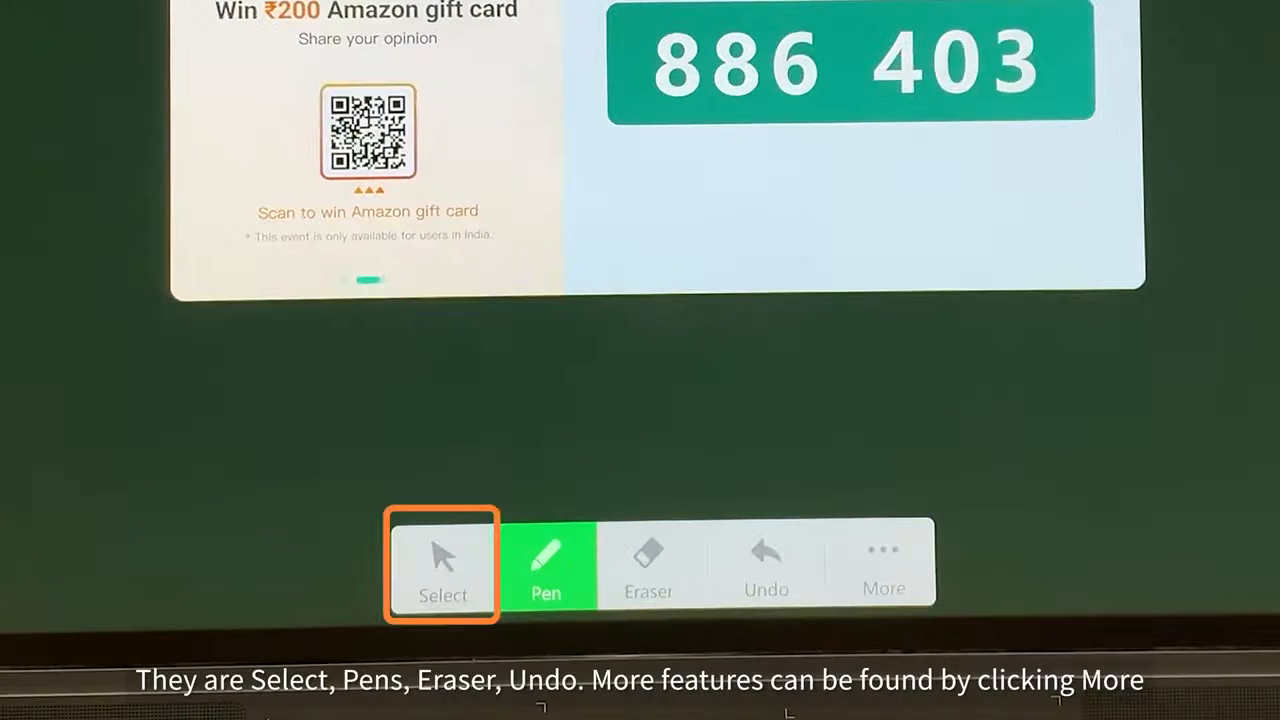
{"action": "left_click", "coordinate": [546, 565]}
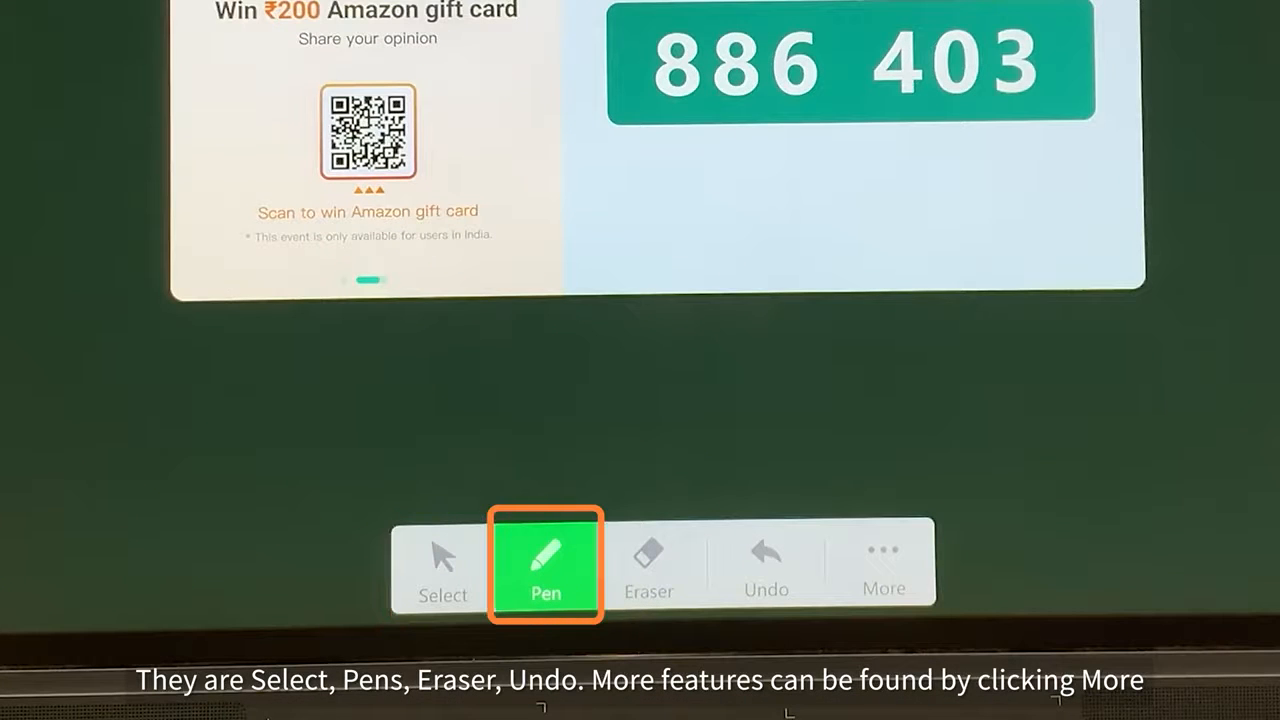
{"action": "left_click", "coordinate": [766, 565]}
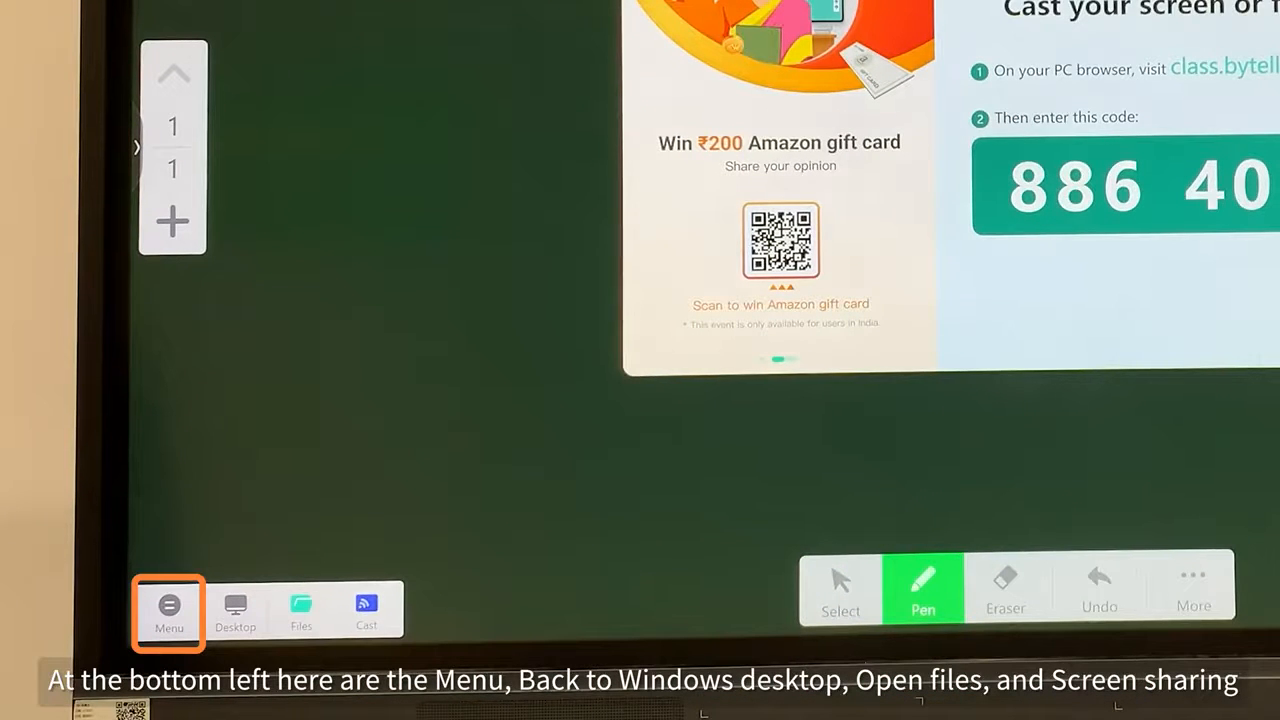
{"action": "left_click", "coordinate": [236, 610]}
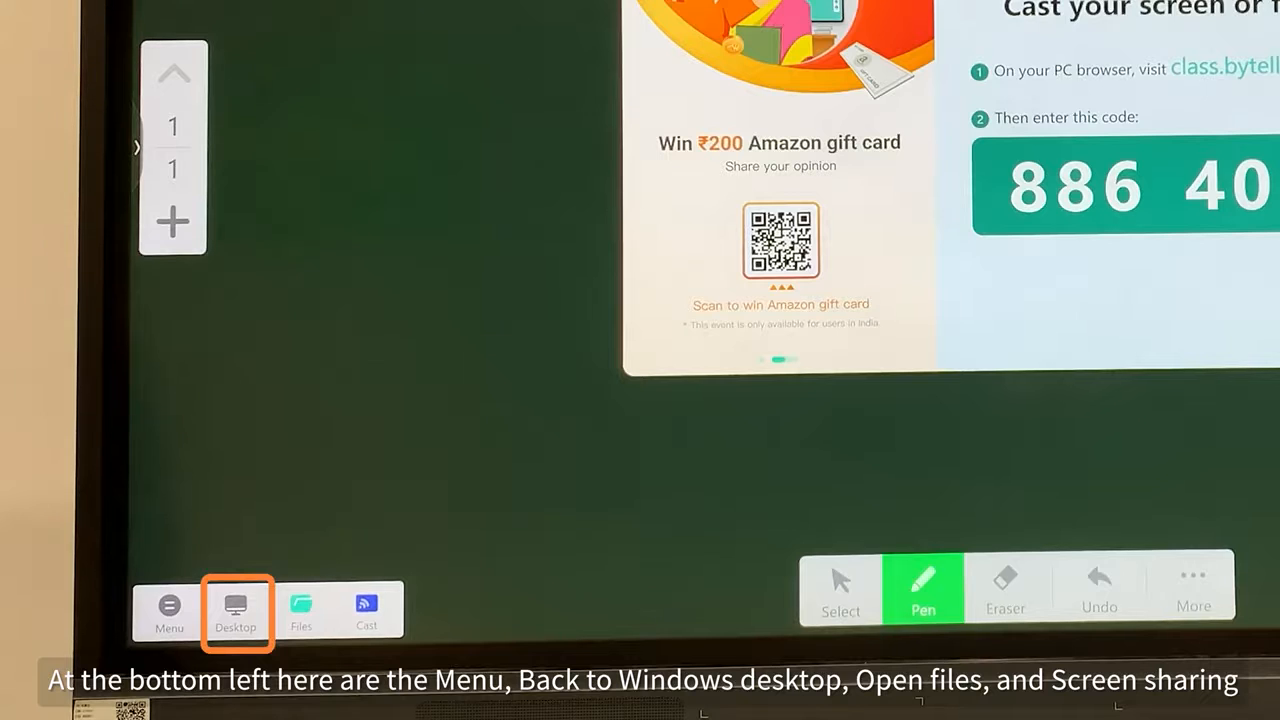
{"action": "left_click", "coordinate": [367, 607]}
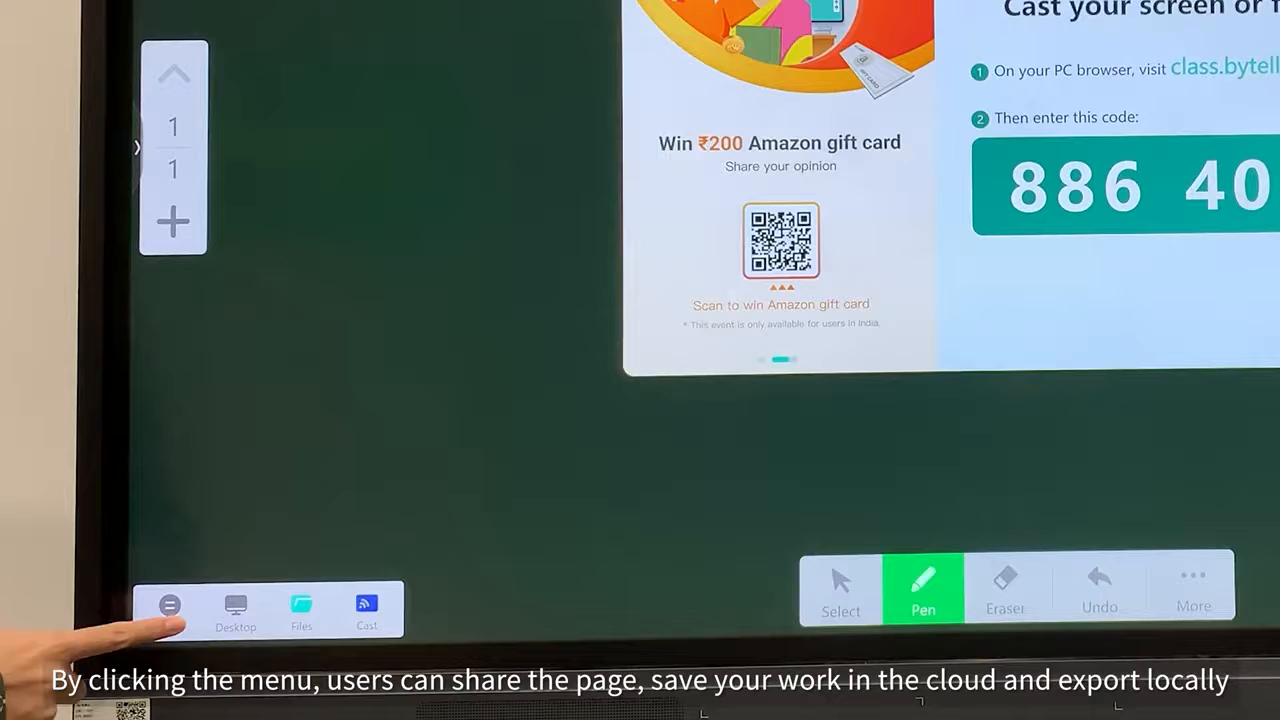
{"action": "left_click", "coordinate": [169, 607]}
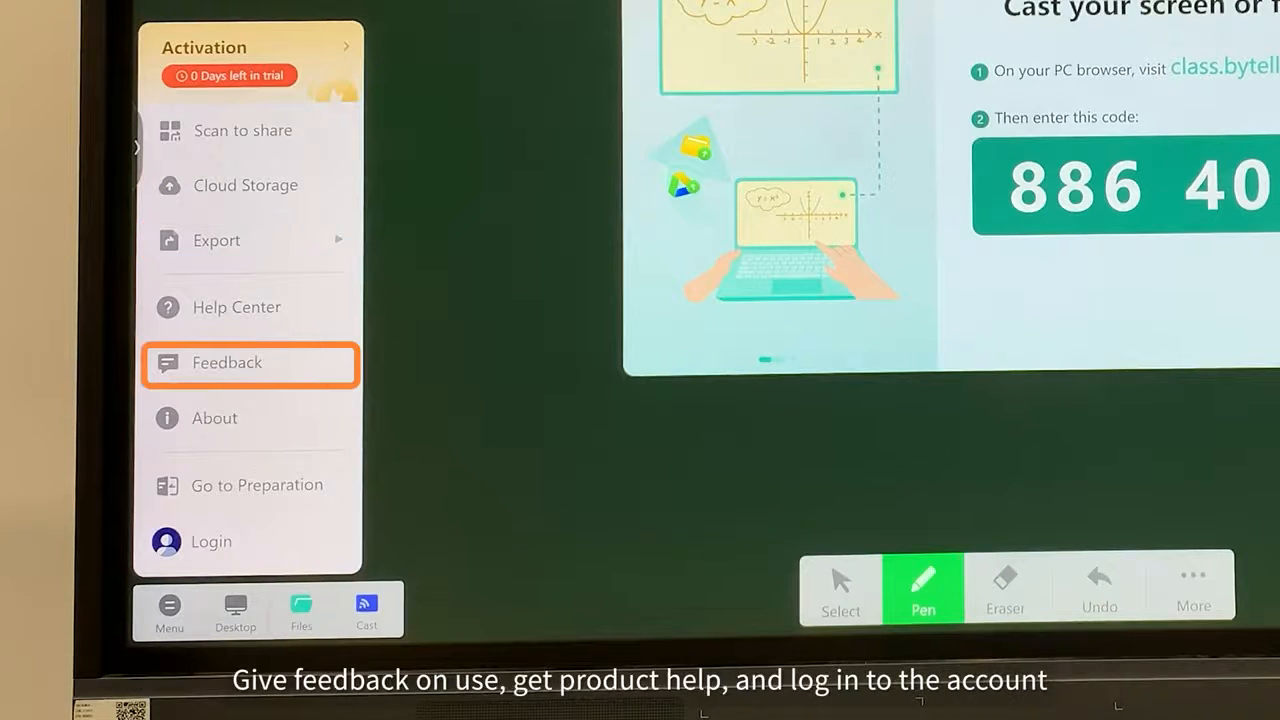
{"action": "mouse_move", "coordinate": [250, 307]}
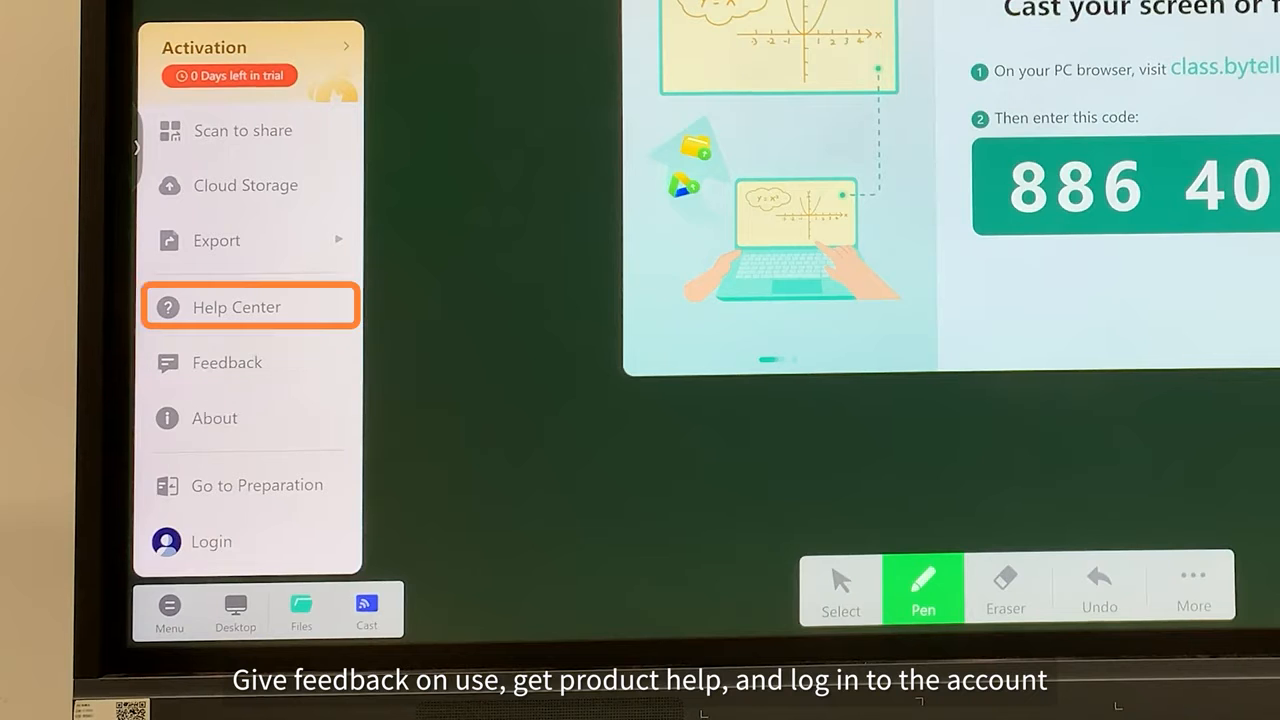
{"action": "left_click", "coordinate": [249, 541]}
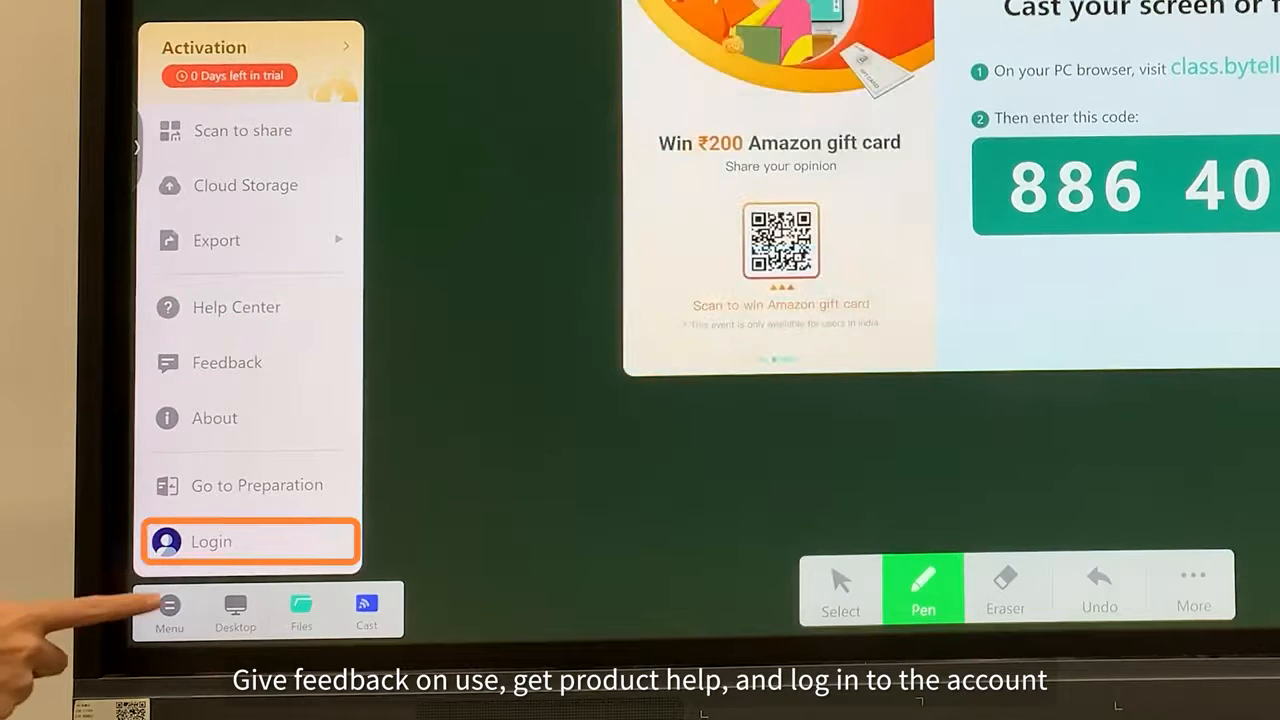
{"action": "left_click", "coordinate": [366, 610]}
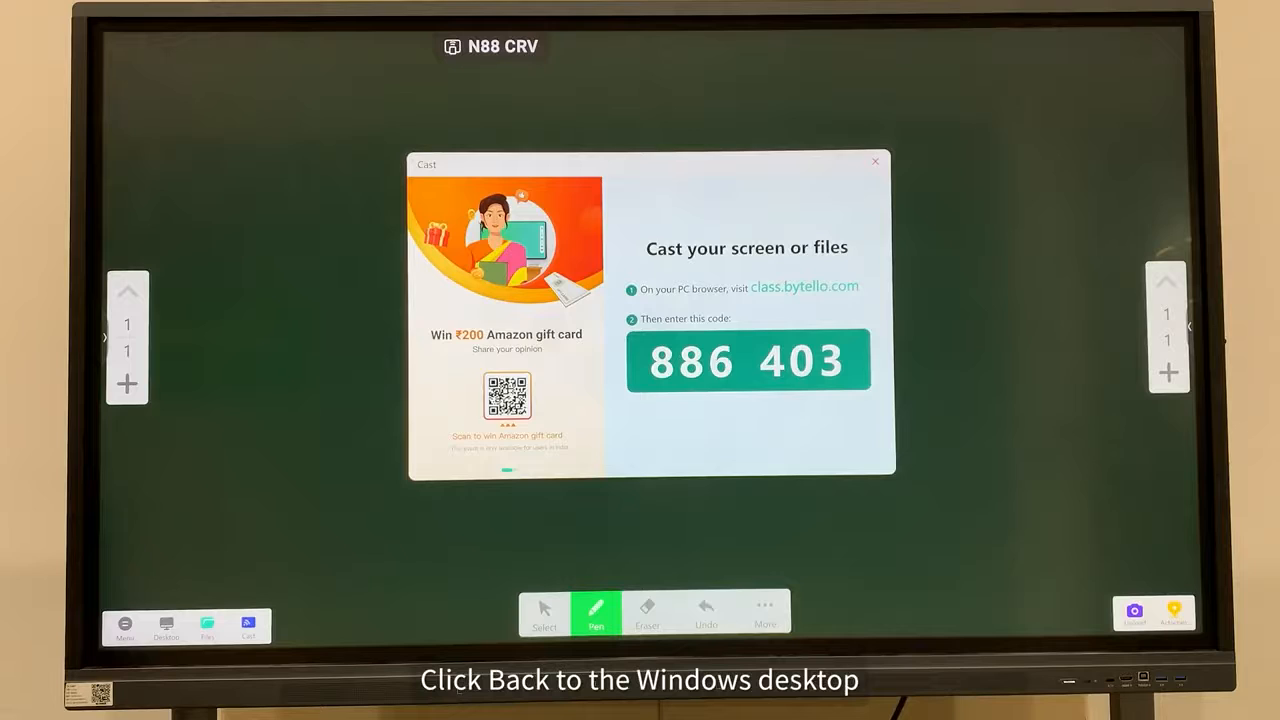